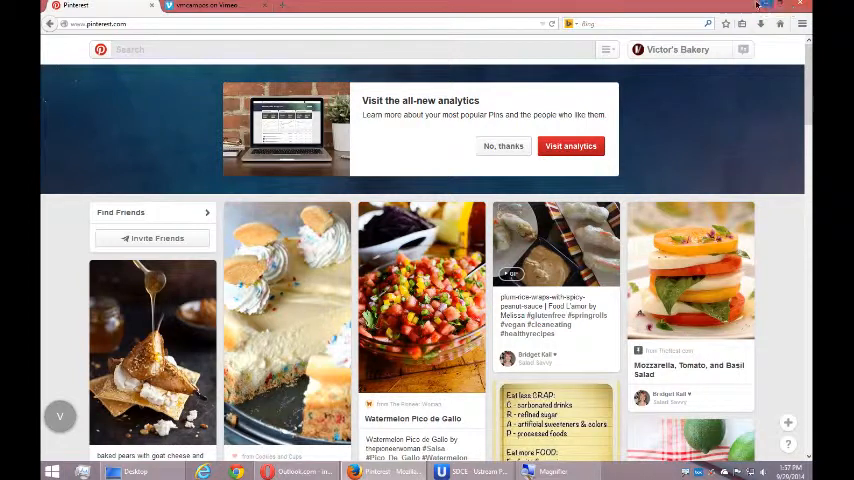
mouse_move(760, 146)
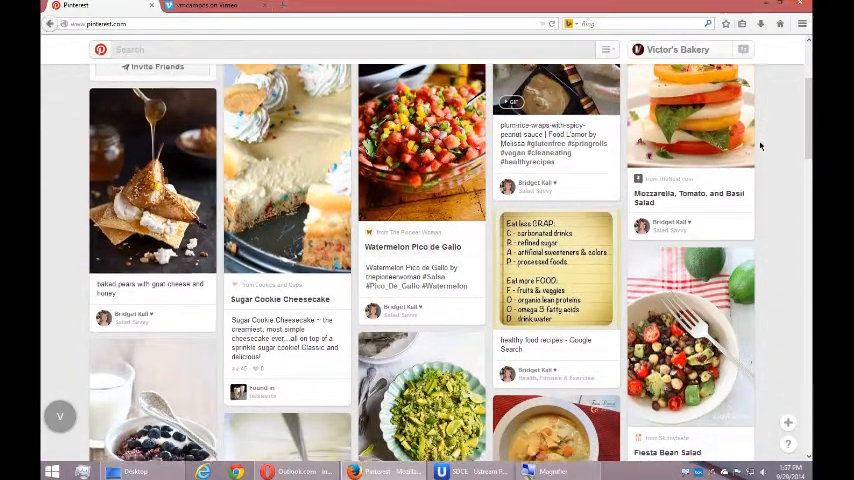
Scroll the feed, then go to the Victor's Bakery profile with its boards.
scroll(down, 3)
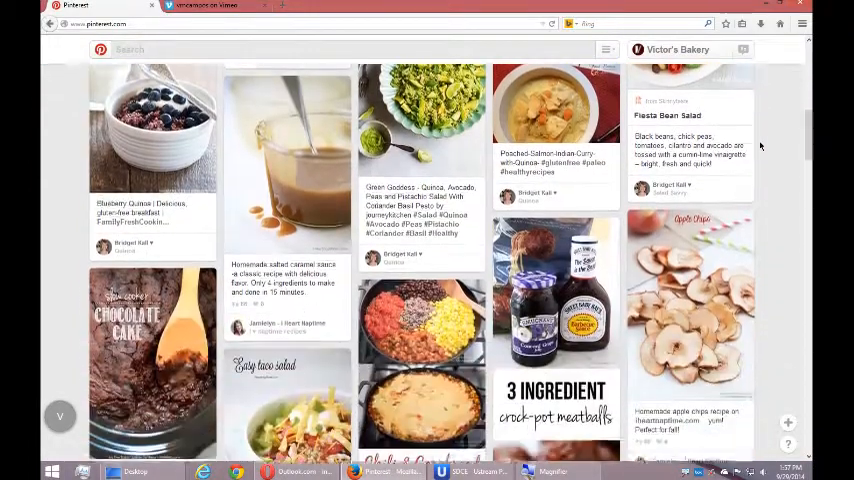
scroll(down, 3)
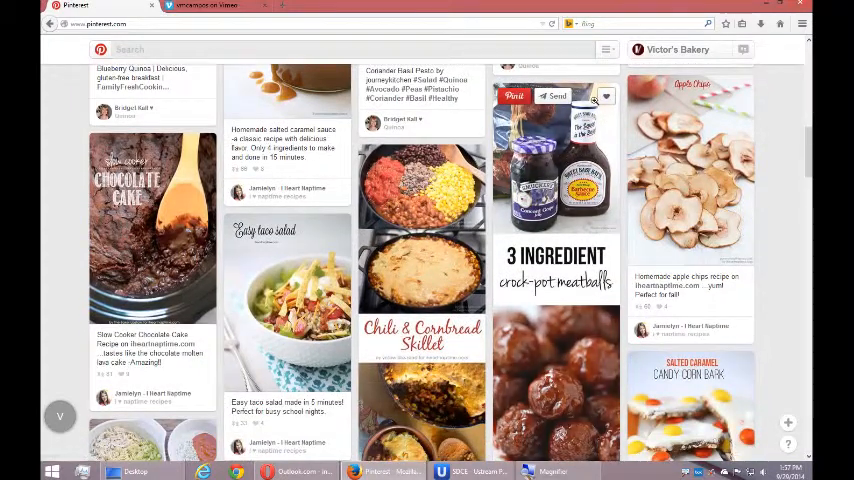
scroll(down, 3)
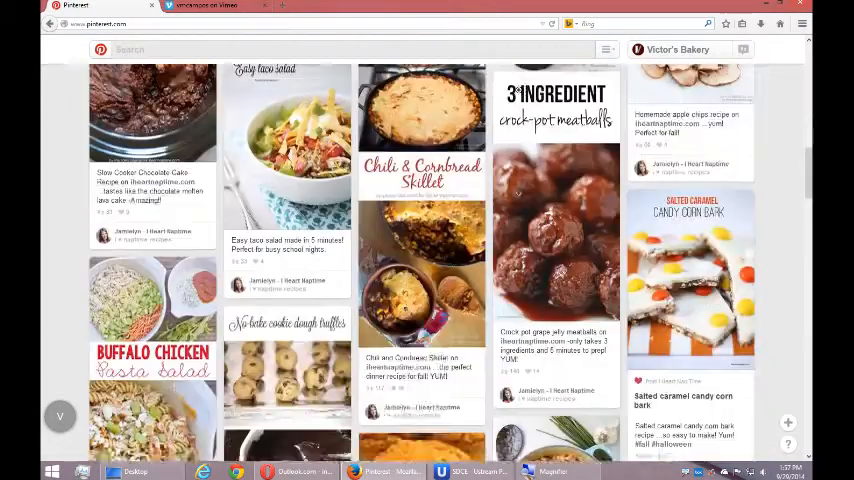
scroll(down, 3)
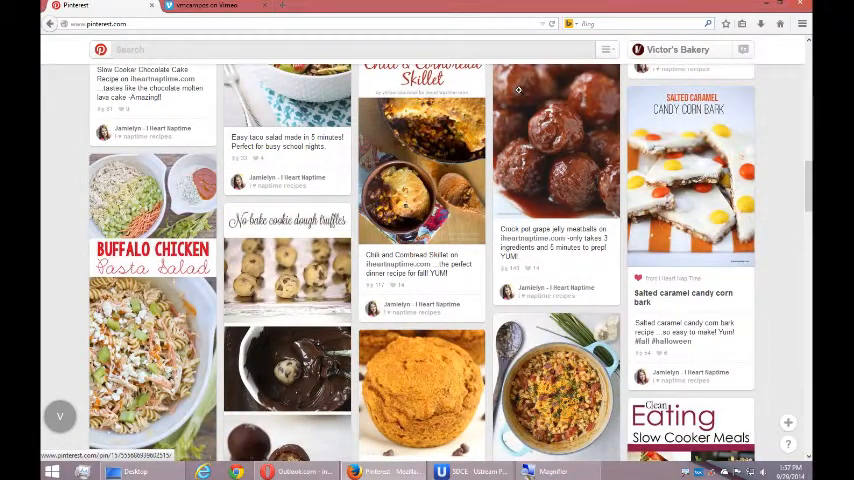
mouse_move(624, 156)
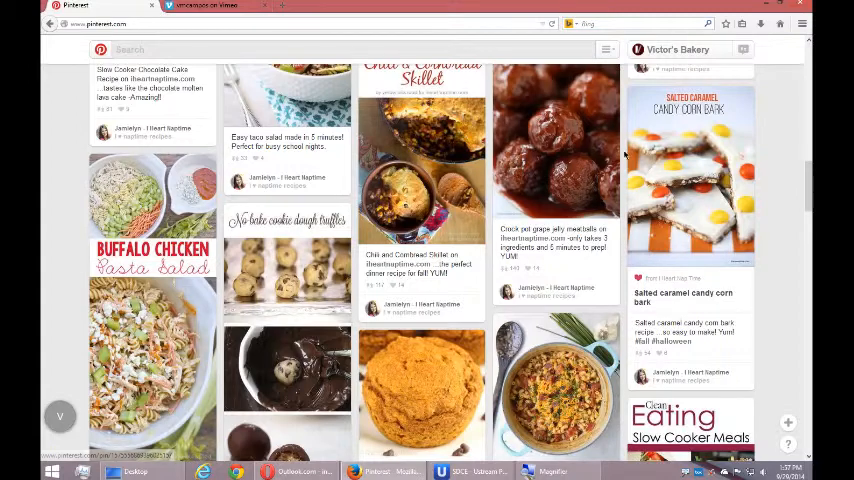
scroll(down, 3)
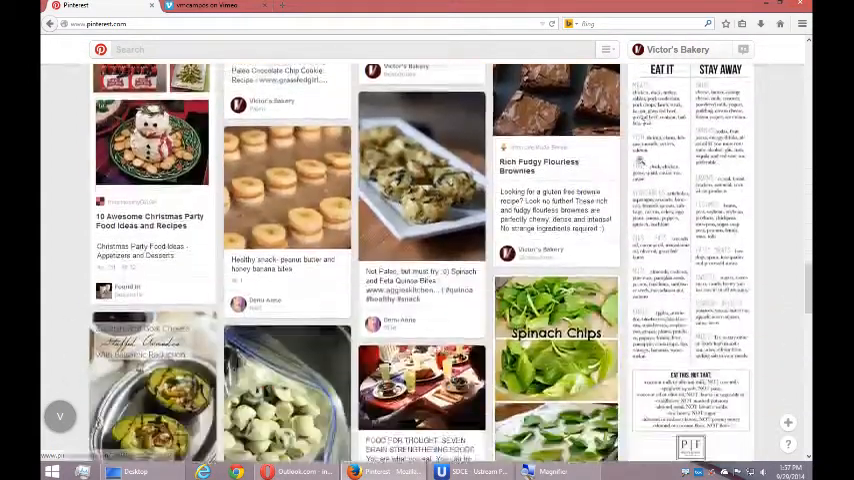
click(678, 48)
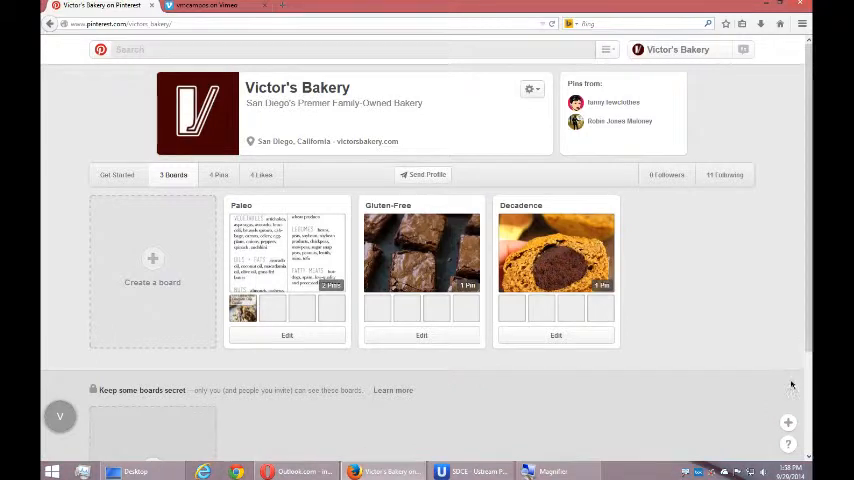
Bring up the add menu offering Upload a Pin, Add from a website and Create a board.
click(788, 422)
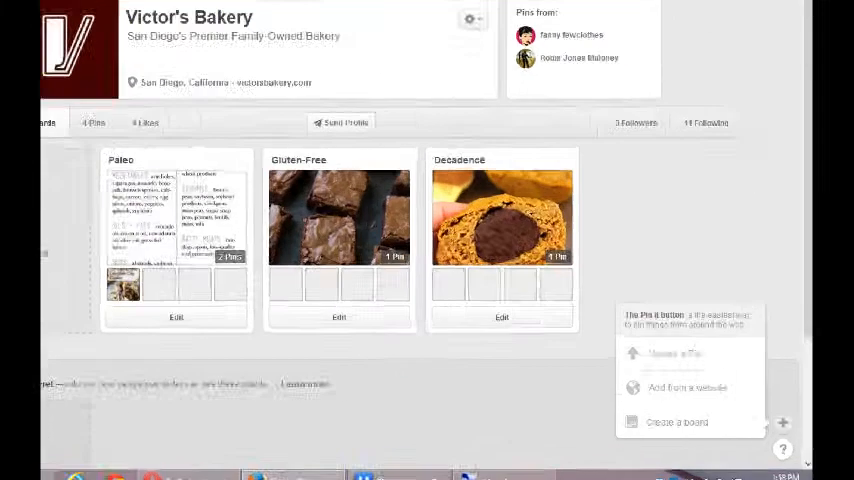
scroll(down, 3)
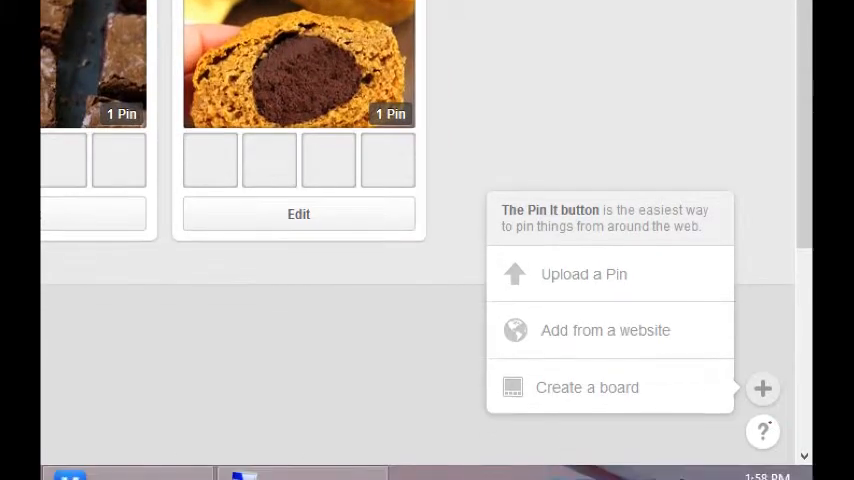
mouse_move(380, 382)
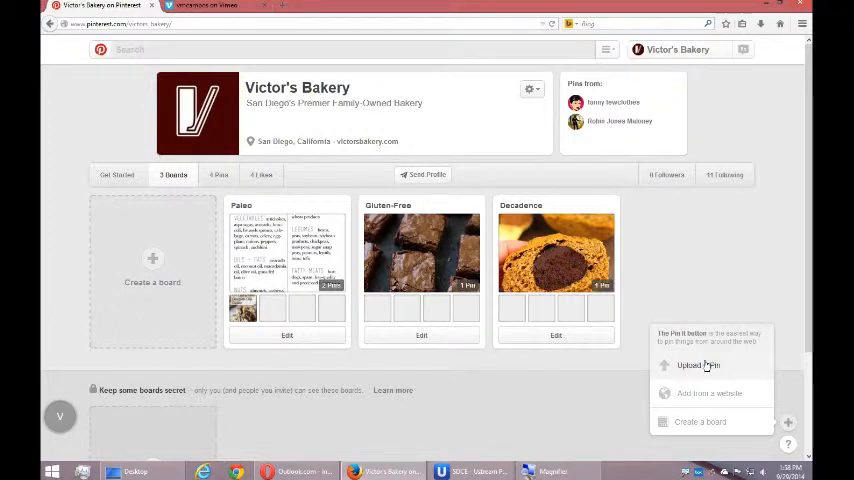
Upload the cookie photo from the computer as a new pin awaiting a board.
click(696, 364)
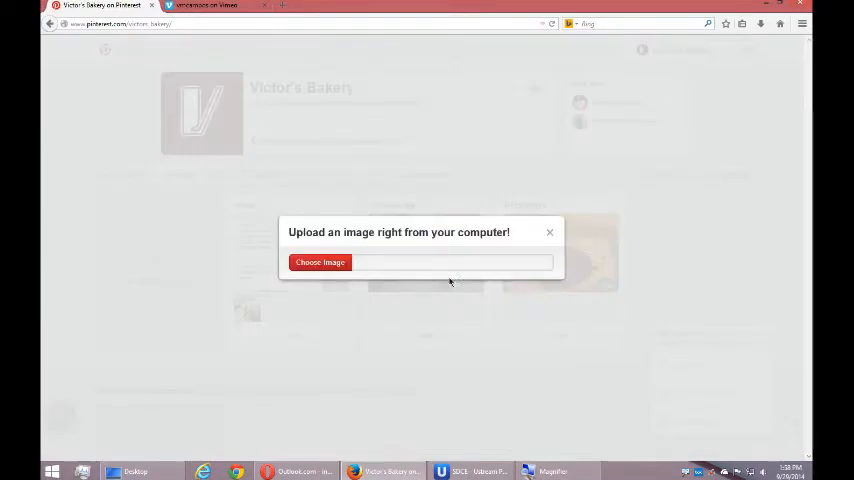
click(320, 262)
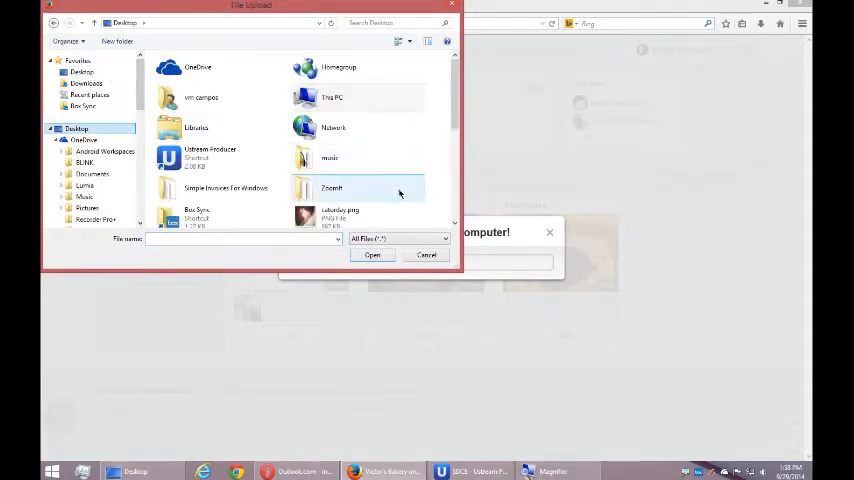
click(210, 92)
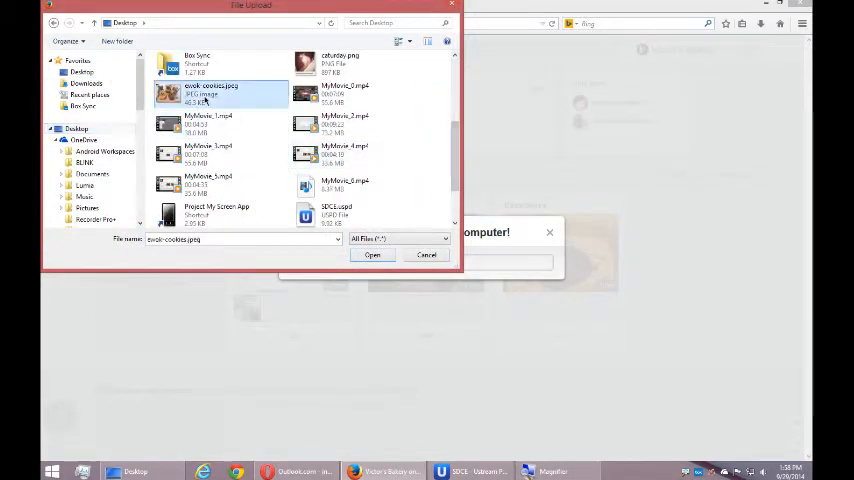
click(372, 256)
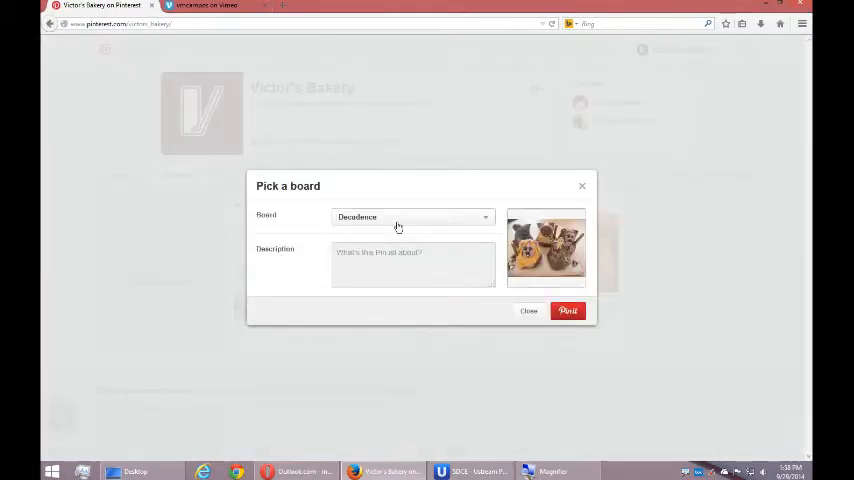
Create a new board named 'The Fun Bakery' and assign the cookie pin to it.
click(412, 216)
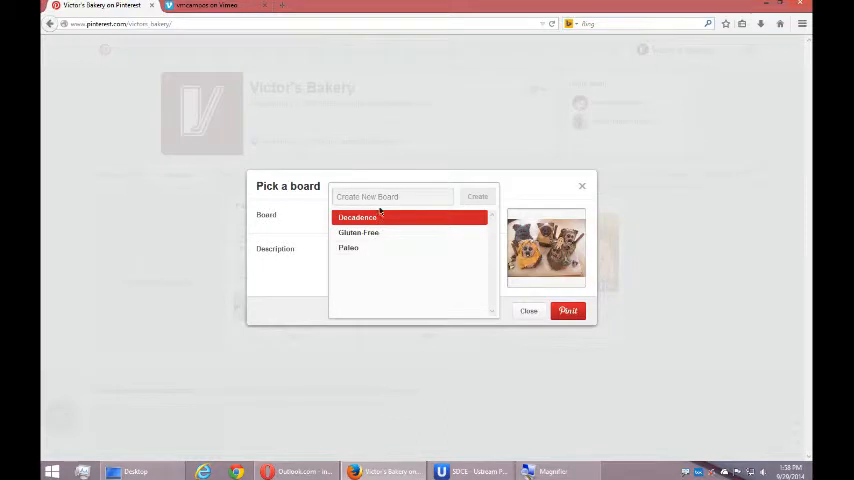
text(Fun Bakery)
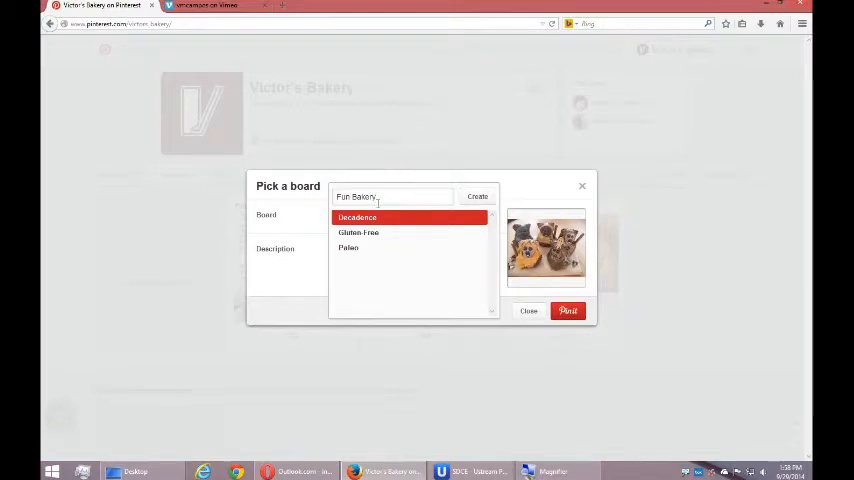
text(TH)
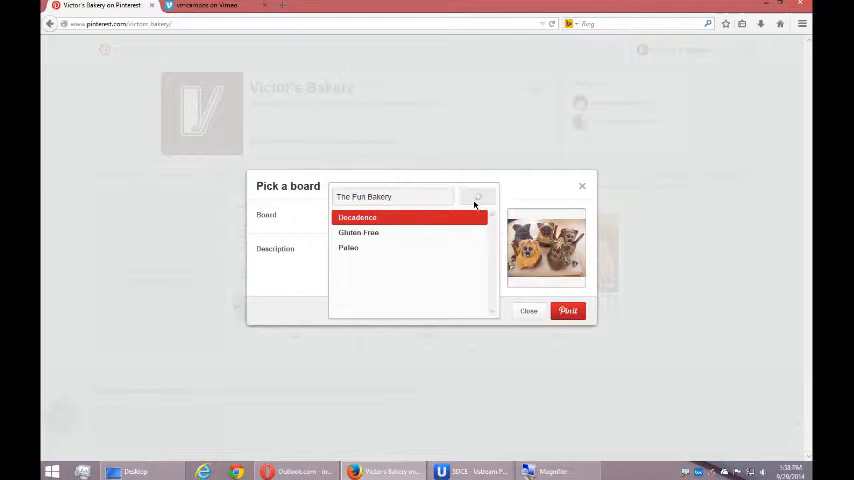
click(390, 196)
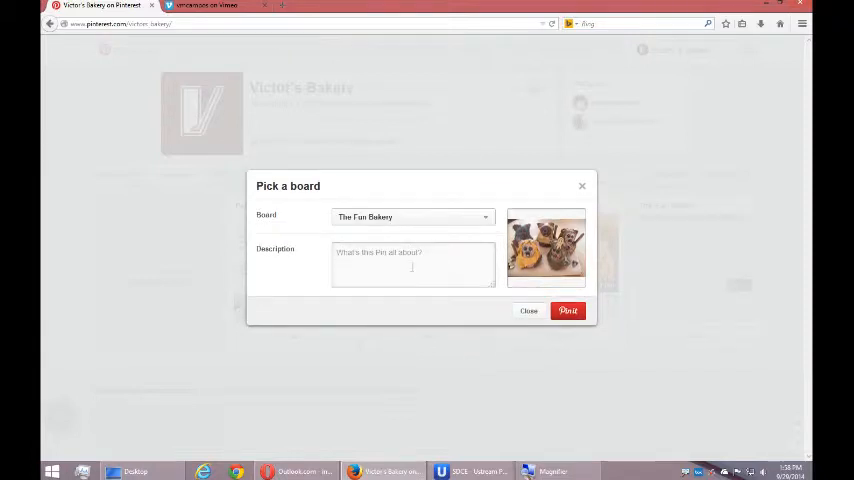
Describe the pin as a bevy of Ewok cupcakes perfect for Star Wars Saturday, ending 'Yub nub!'.
text(Perfect for Star W)
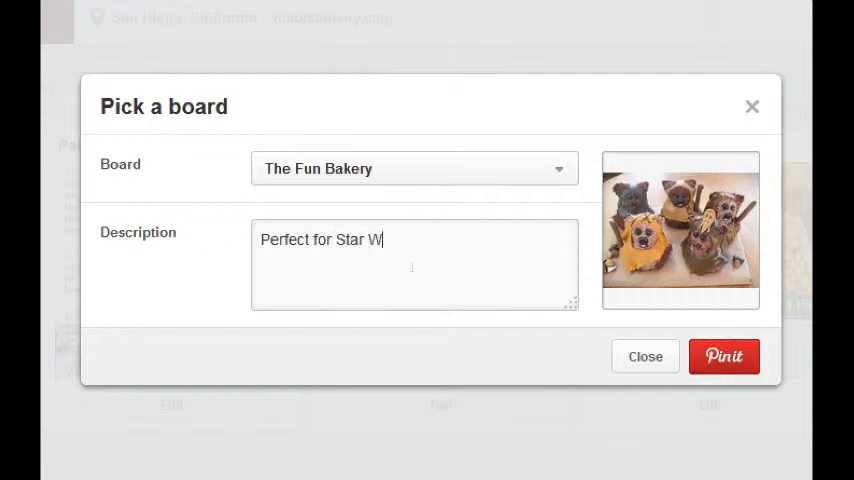
text(ars Saturday)
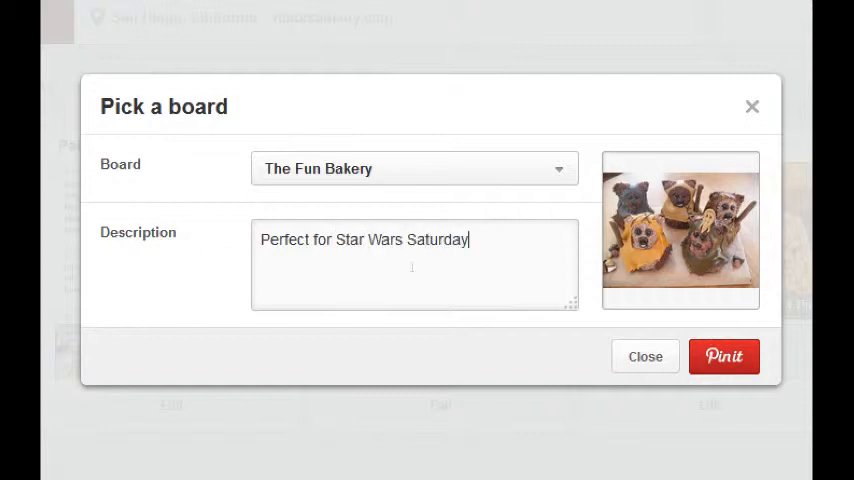
text(, this)
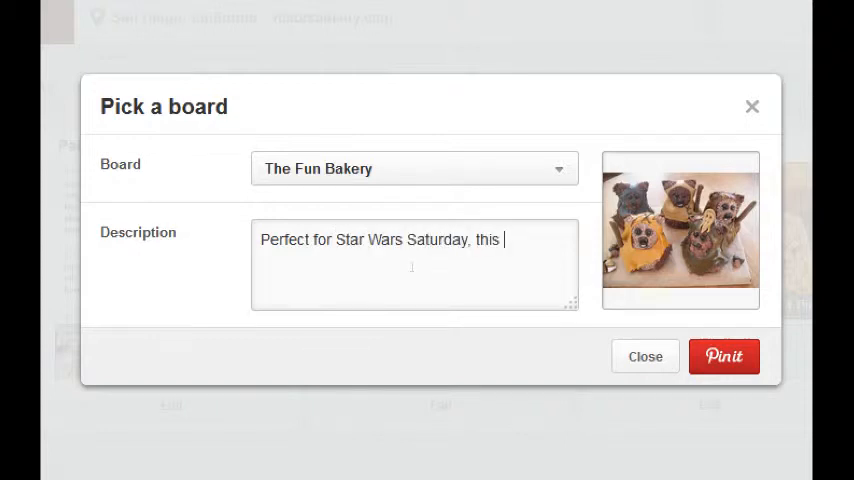
text(bevy of E)
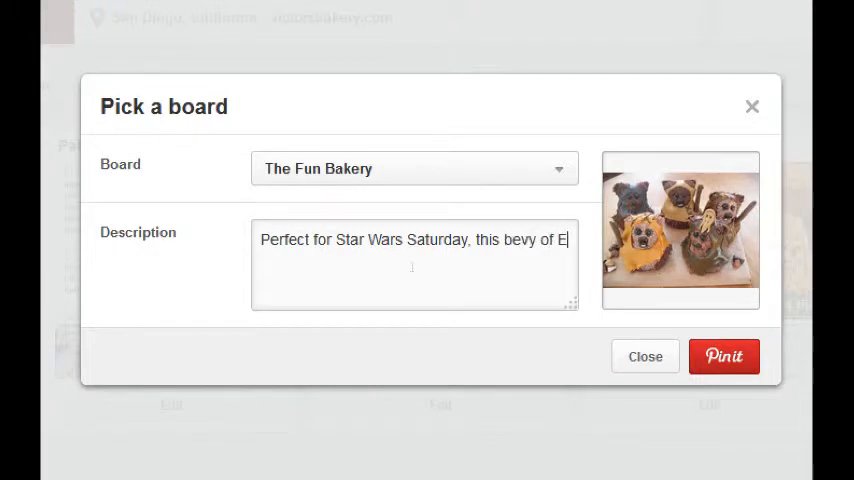
text(wok)
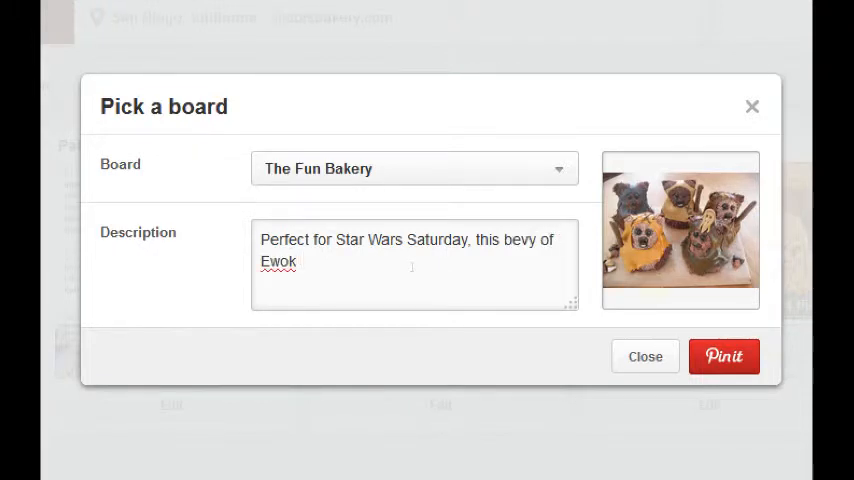
text(cupcakes)
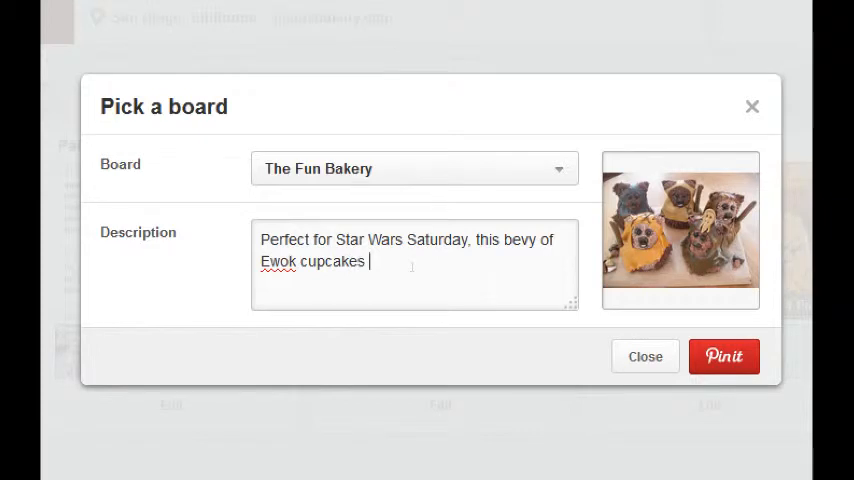
text(is sure to delight.)
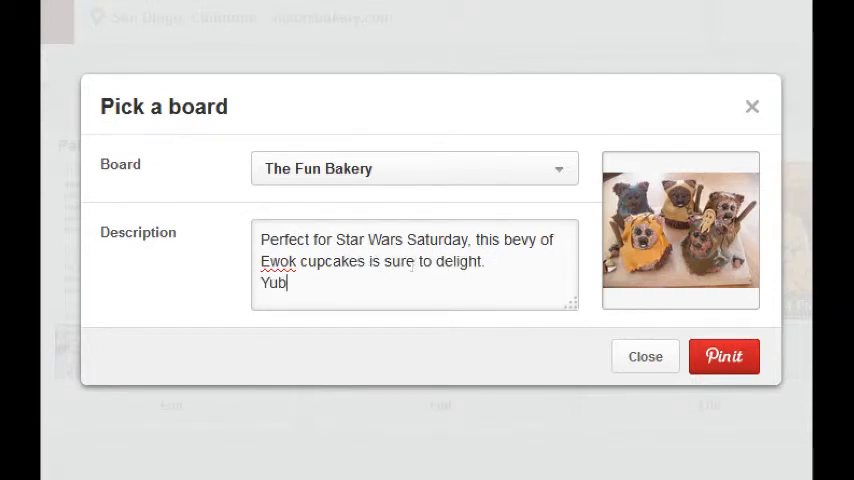
text(-nub!)
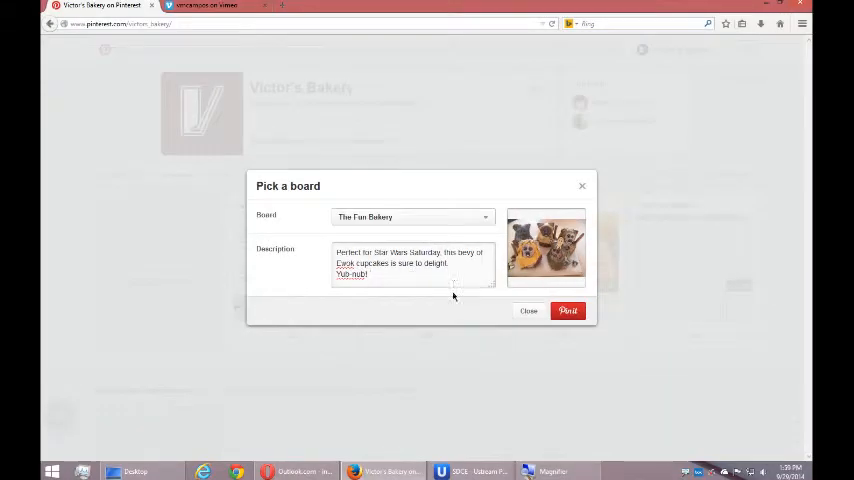
Pin the Ewok cupcakes to The Fun Bakery, finish the new board and return to the boards.
click(568, 310)
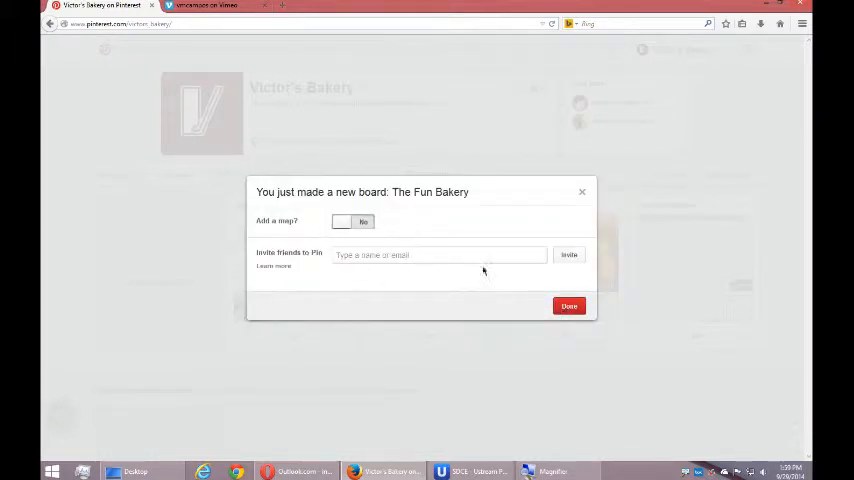
click(568, 306)
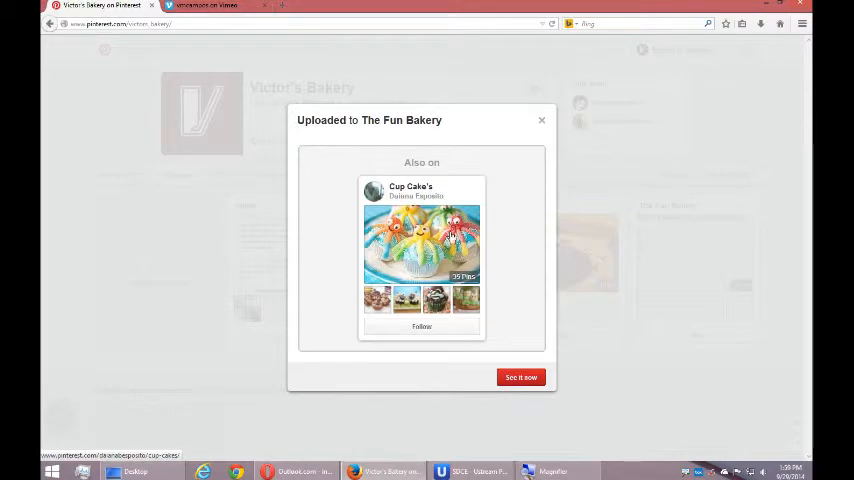
click(542, 120)
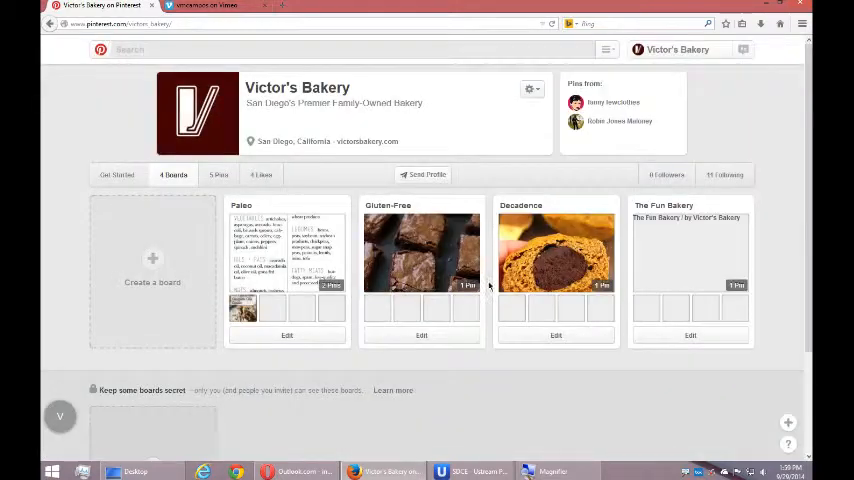
click(552, 24)
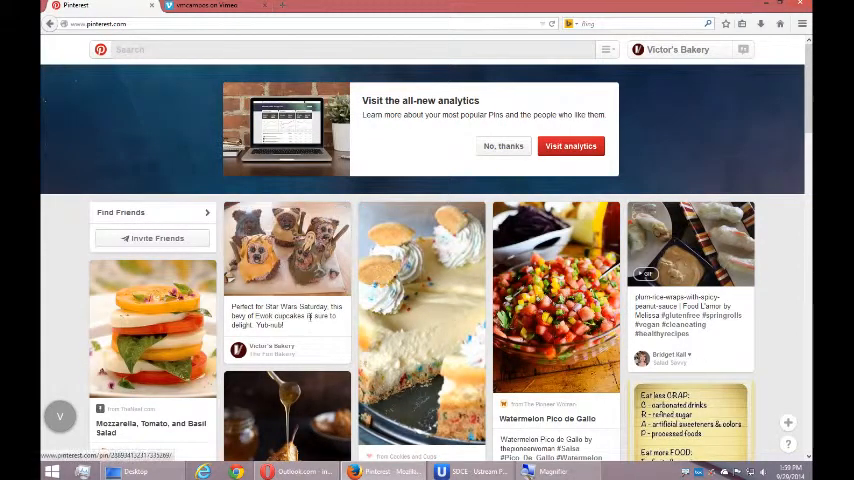
mouse_move(218, 230)
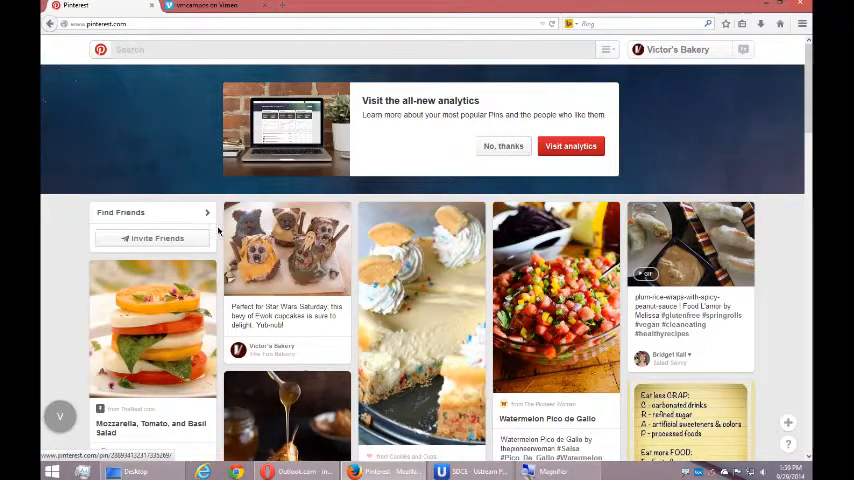
mouse_move(448, 246)
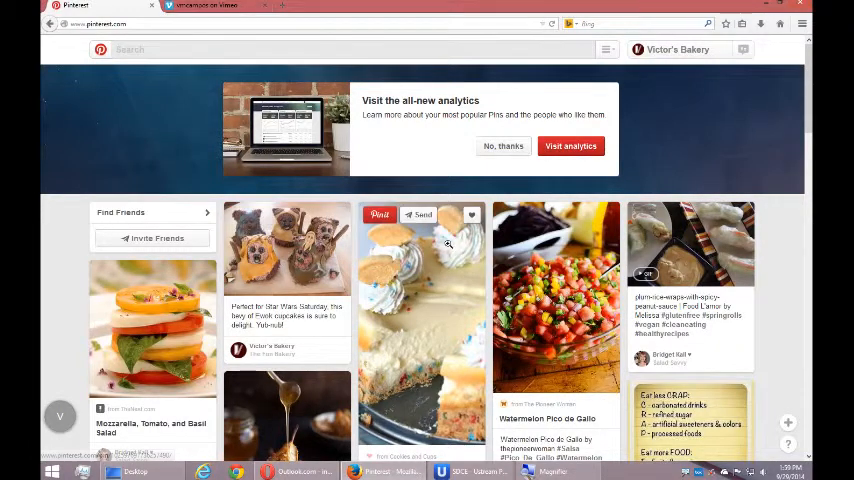
scroll(down, 3)
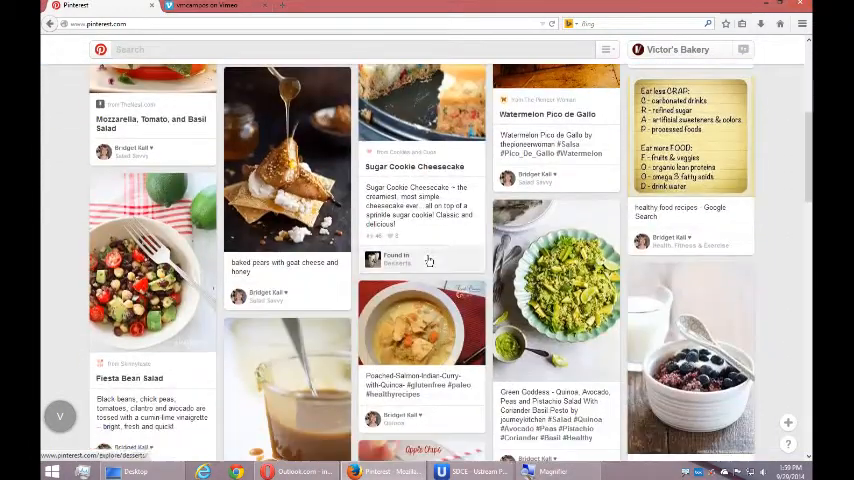
scroll(down, 3)
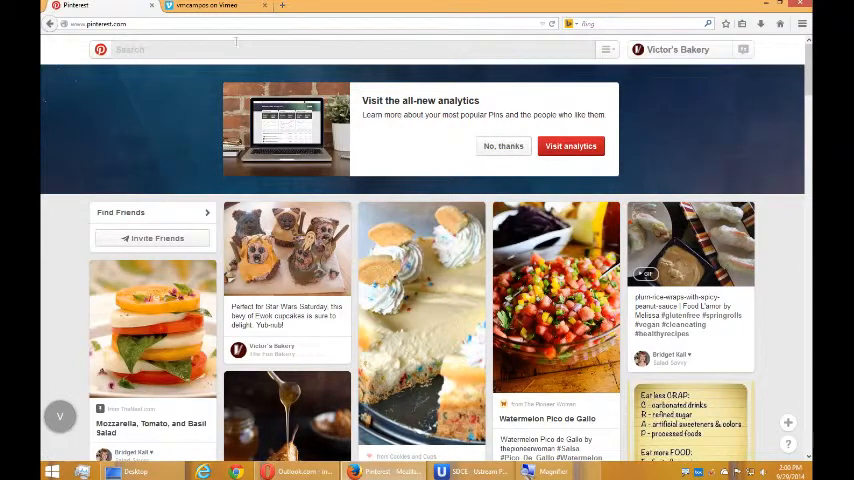
Switch to Vimeo and go to the Cool Comic Book Covers - Powerpuff Girls #1 video.
click(208, 6)
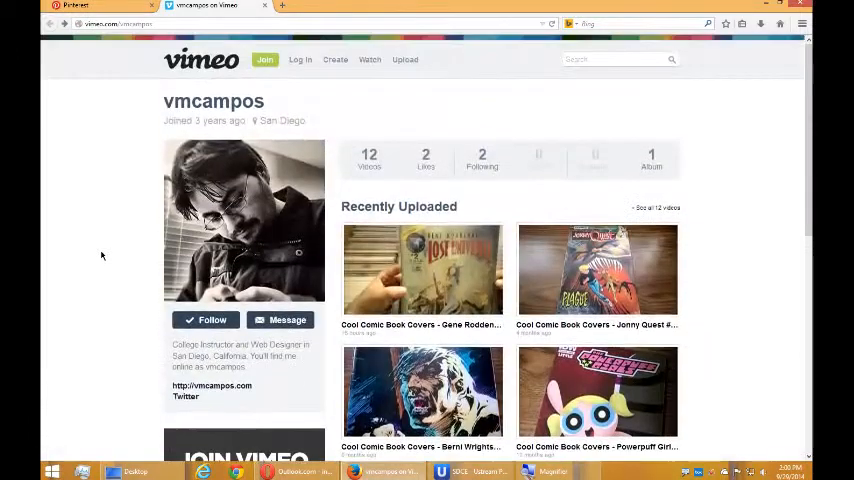
scroll(down, 3)
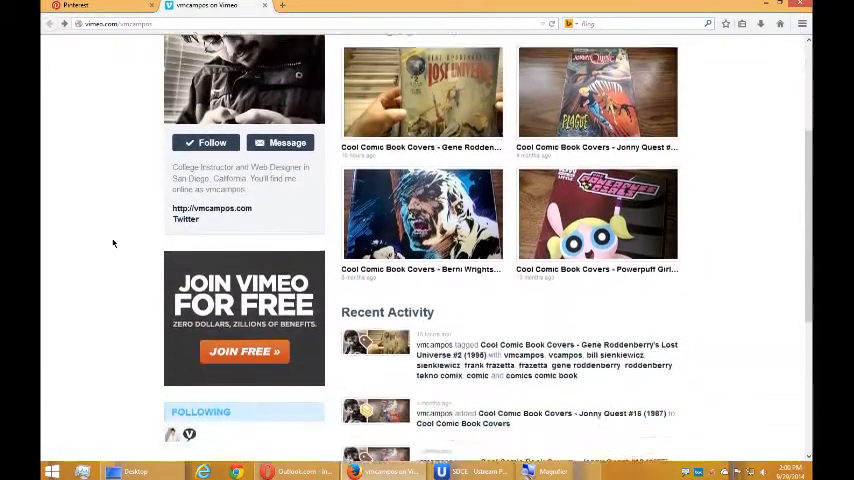
scroll(up, 3)
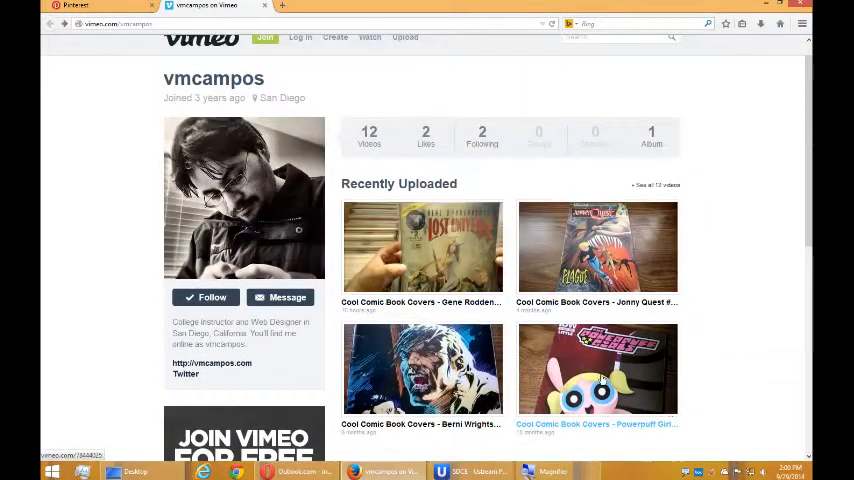
click(596, 368)
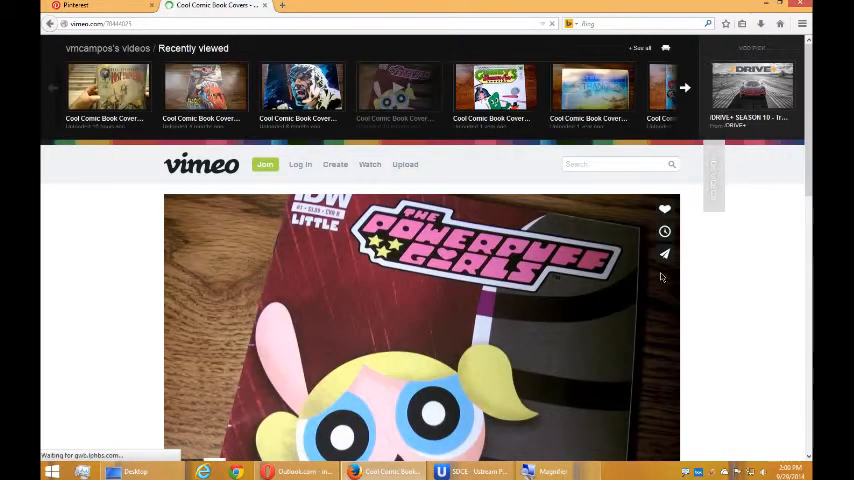
Play the video, skip ahead, pause it and look over the video page.
scroll(down, 3)
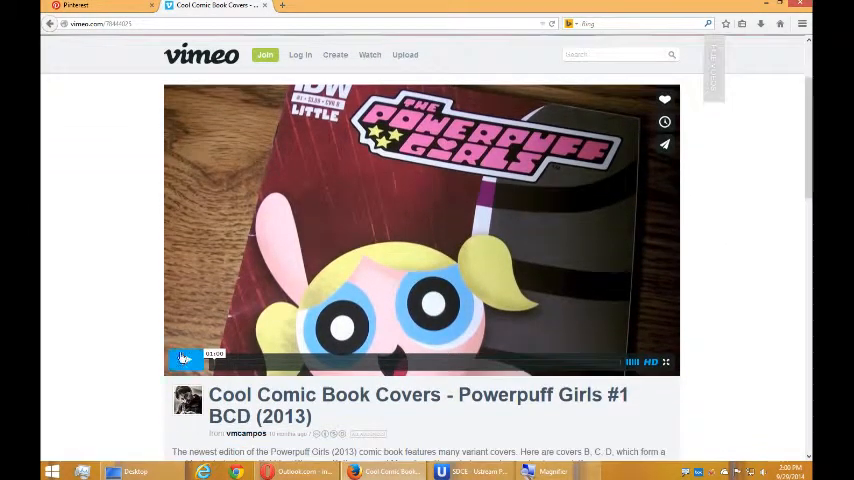
click(186, 360)
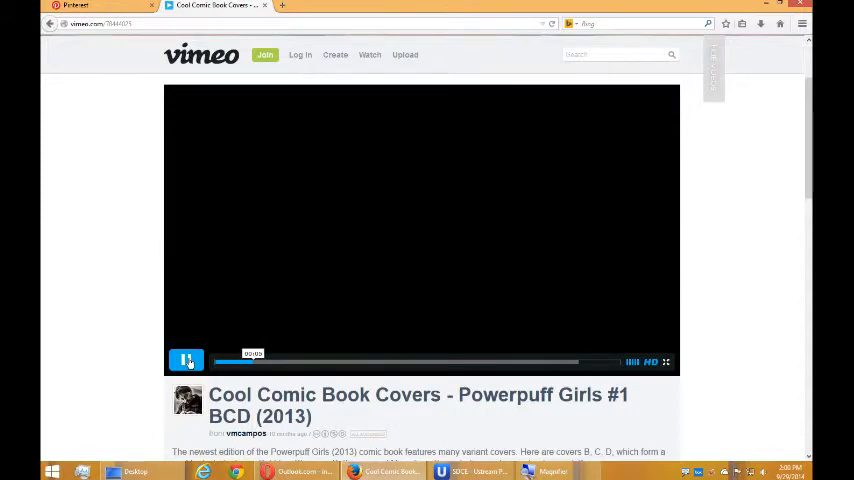
click(186, 360)
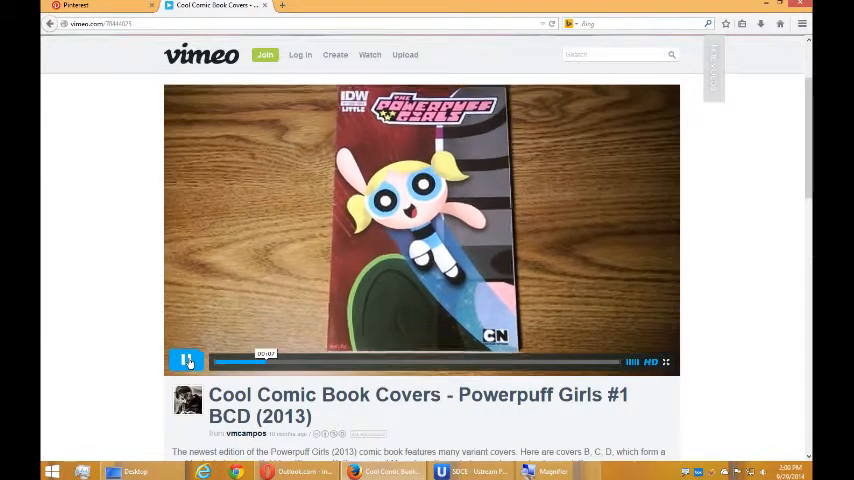
click(188, 360)
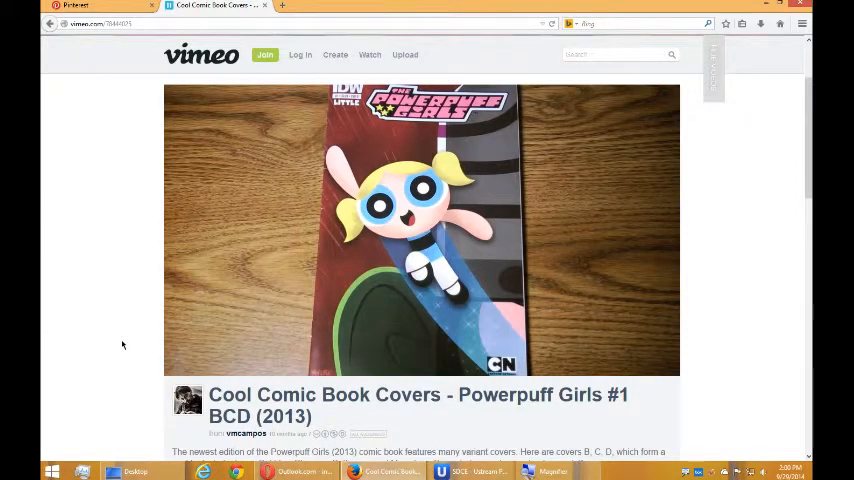
mouse_move(786, 338)
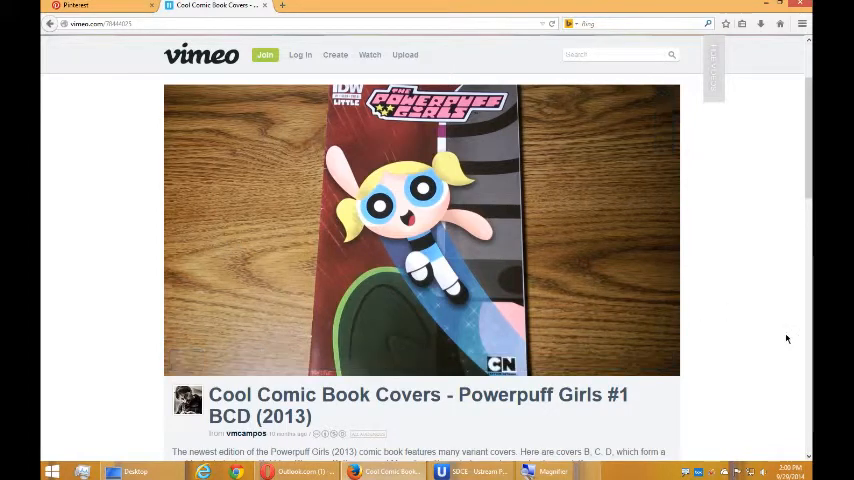
scroll(down, 3)
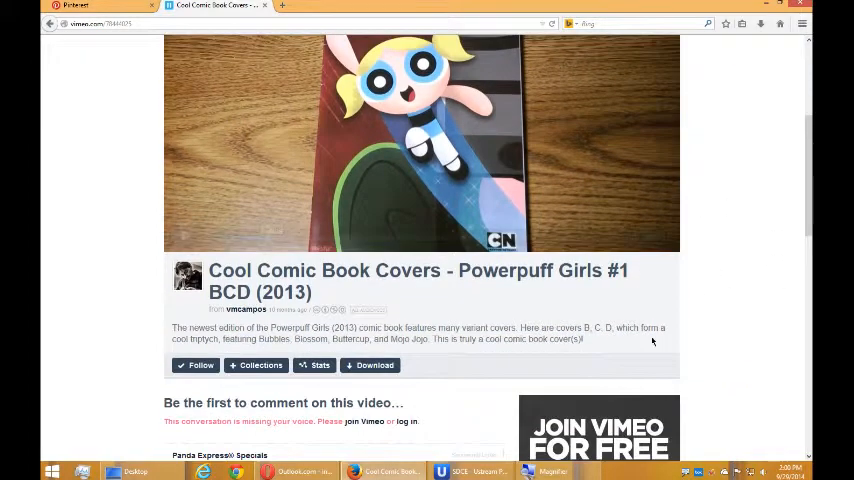
scroll(down, 3)
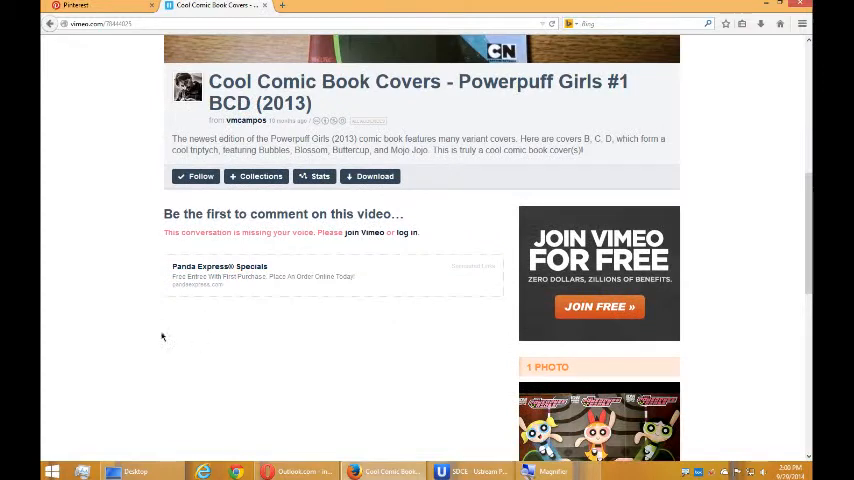
scroll(down, 3)
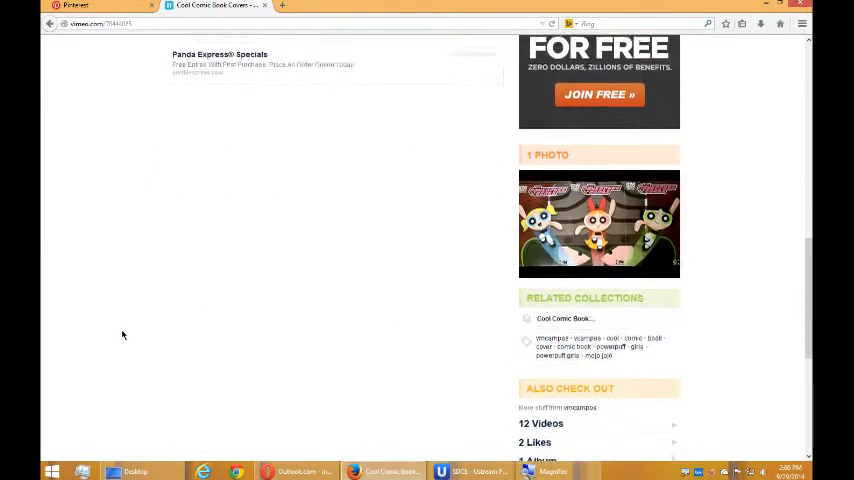
scroll(up, 3)
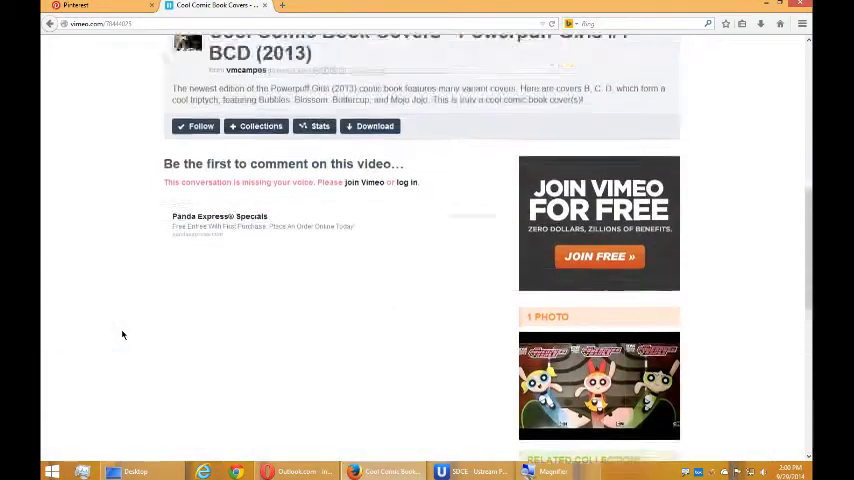
scroll(up, 3)
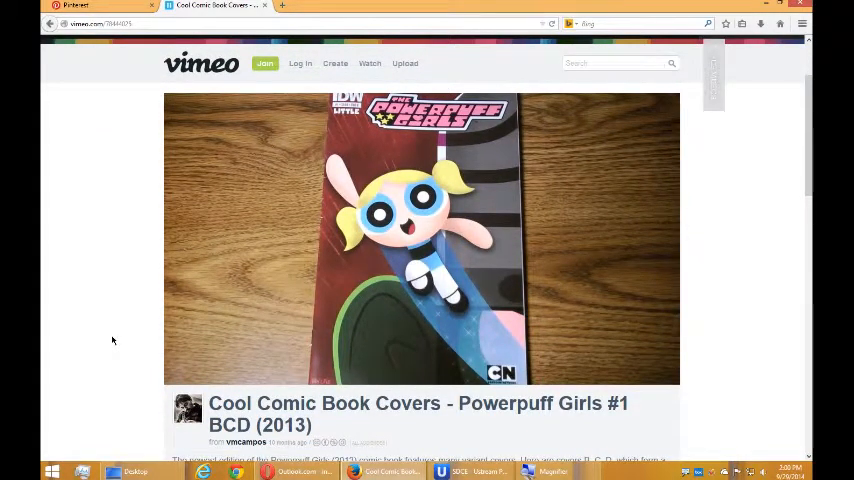
mouse_move(568, 248)
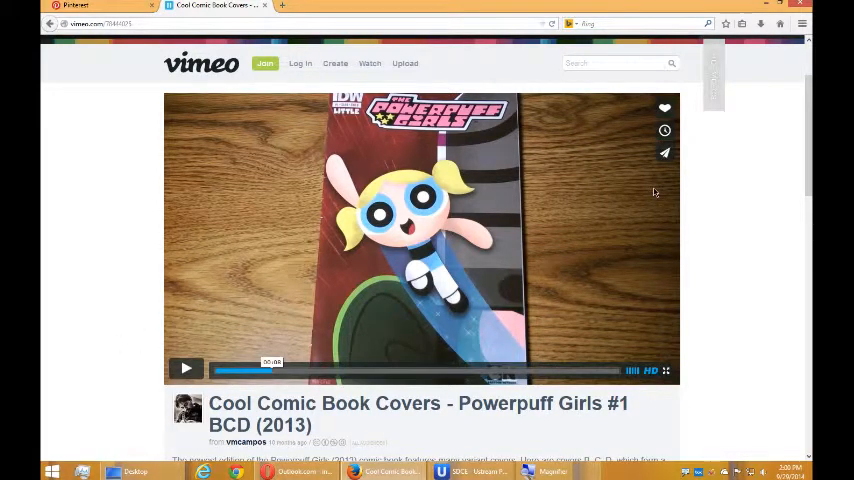
Bring up the video's Share panel with its link and send it to Pinterest.
click(664, 370)
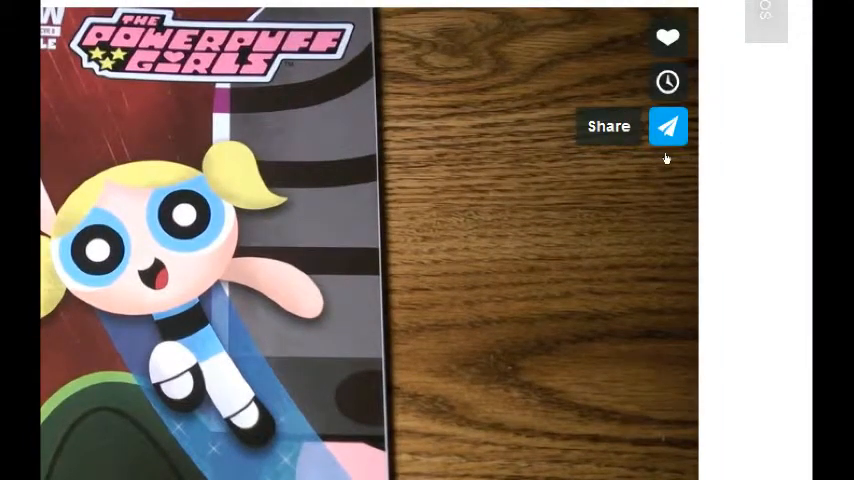
click(668, 126)
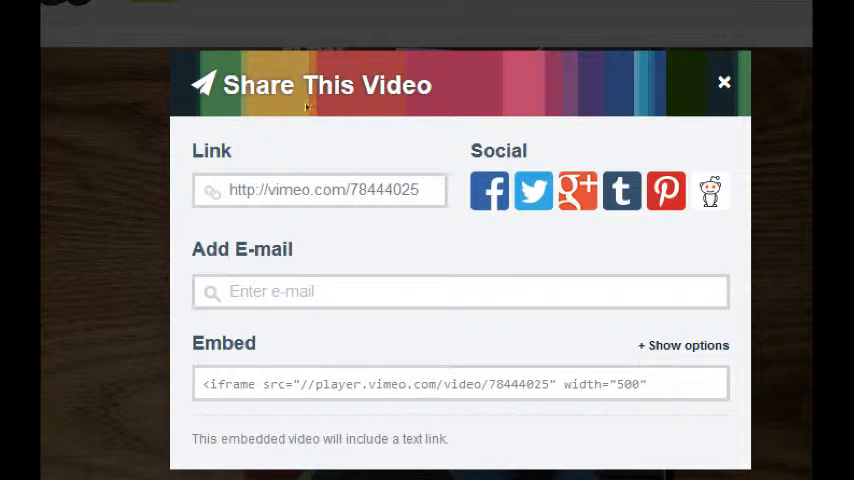
click(320, 190)
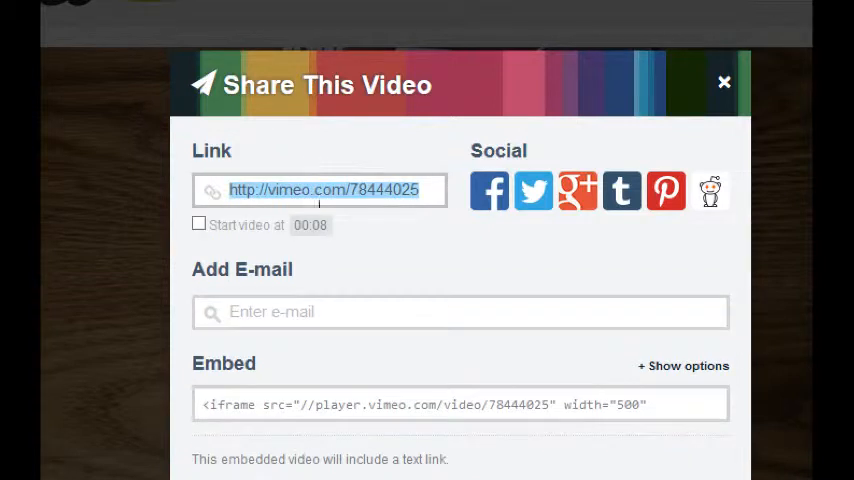
click(460, 312)
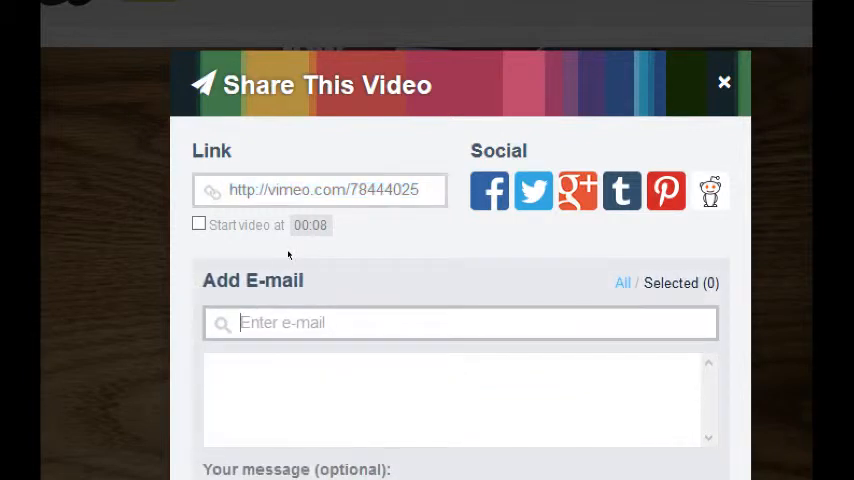
scroll(down, 3)
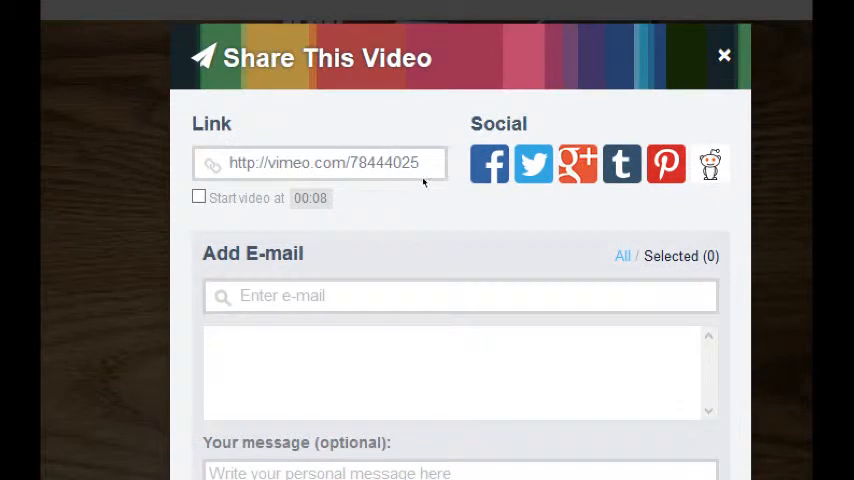
mouse_move(532, 162)
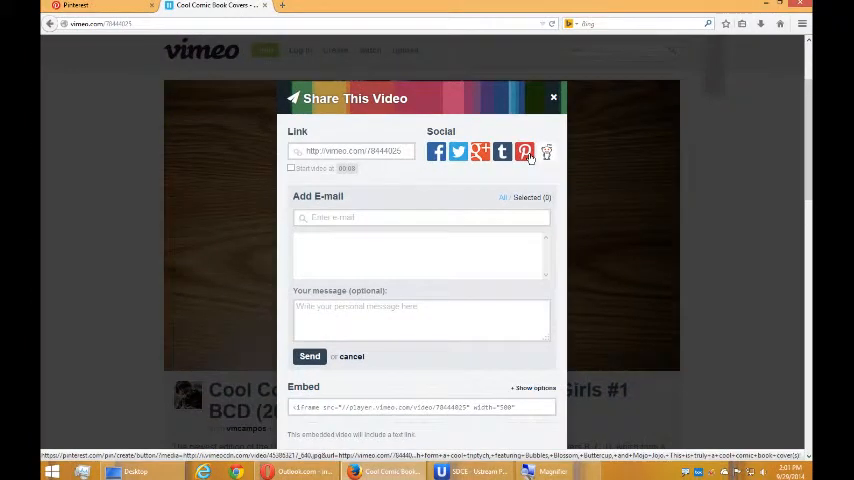
click(524, 152)
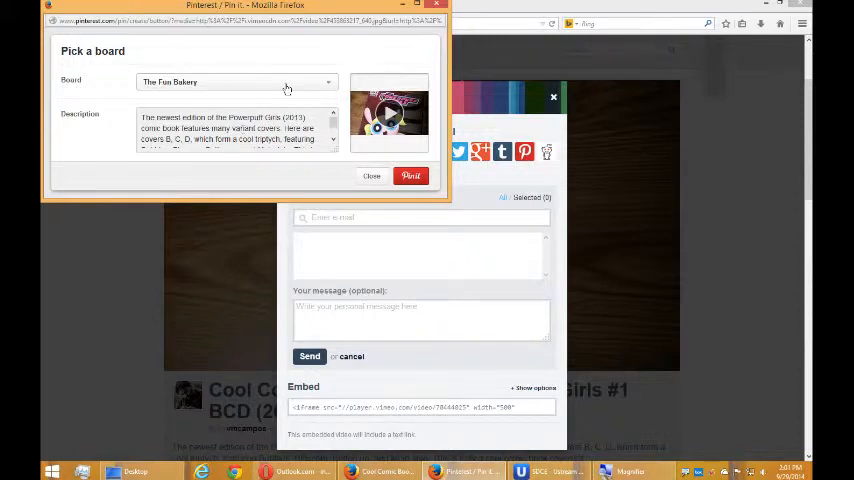
mouse_move(344, 48)
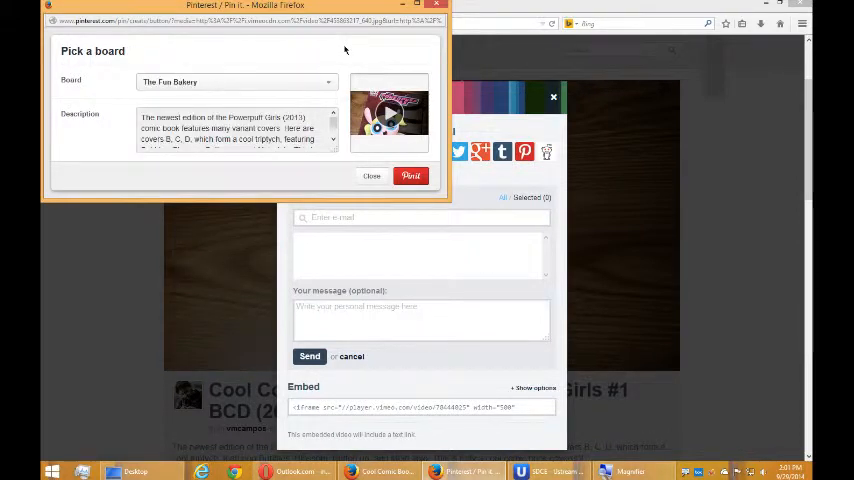
Create a new Pinterest board named 'Misc. Videos' for the video pin.
click(236, 82)
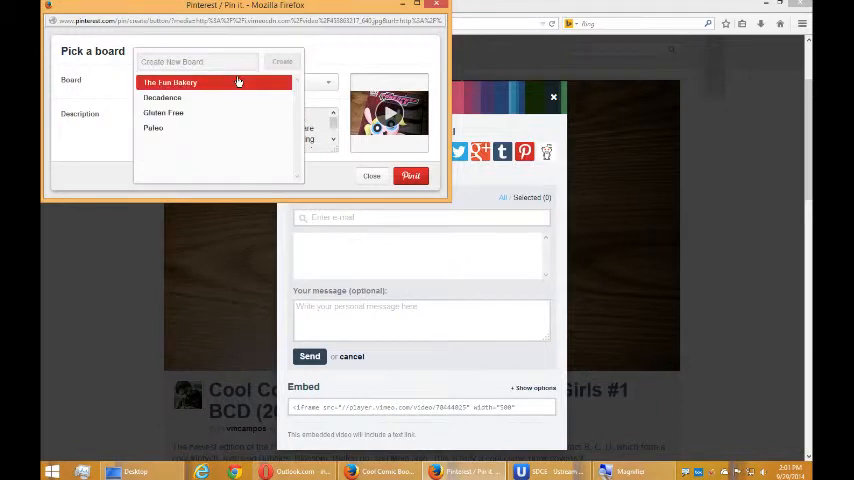
mouse_move(230, 170)
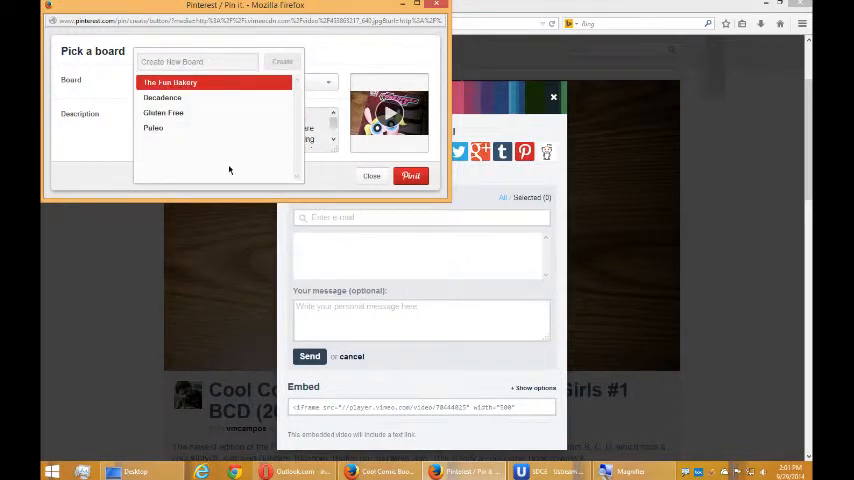
click(170, 82)
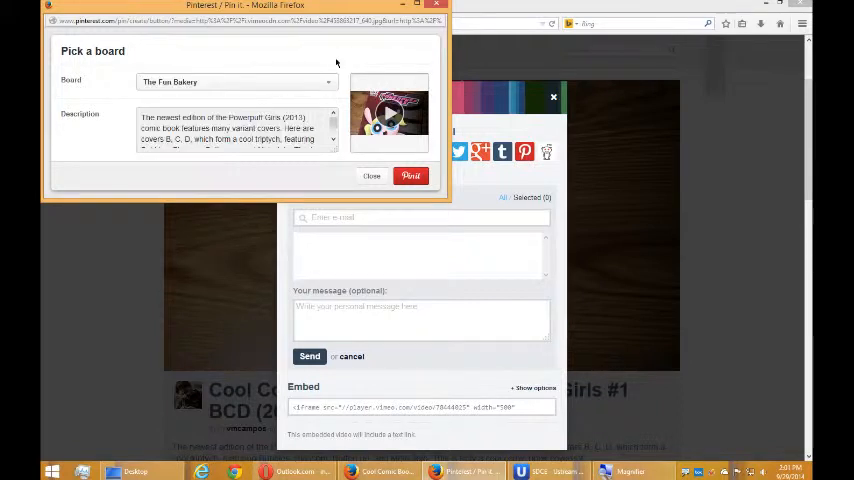
mouse_move(282, 96)
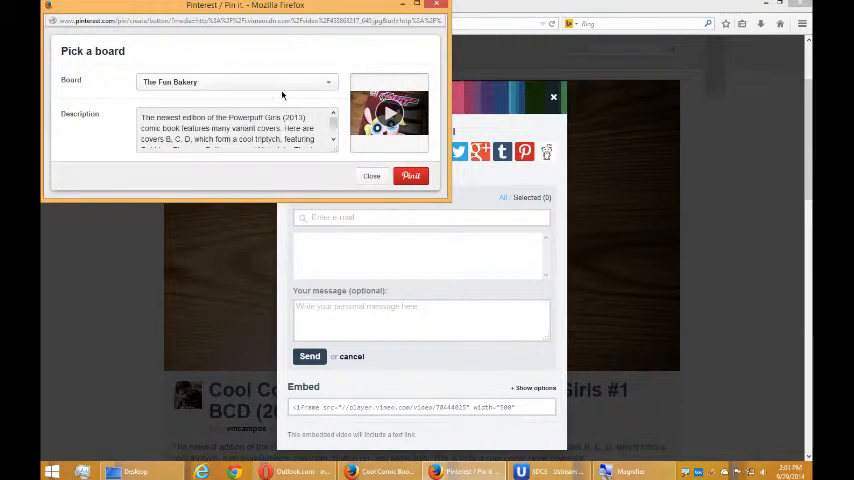
click(328, 82)
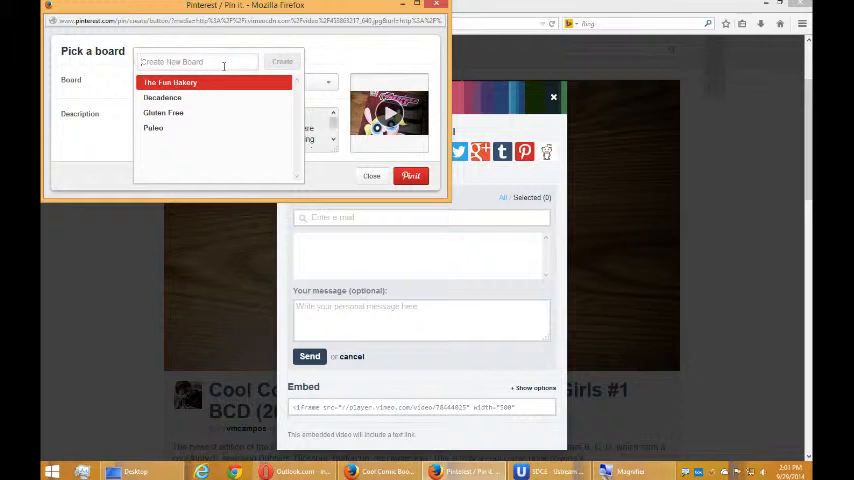
text(Misc. videos)
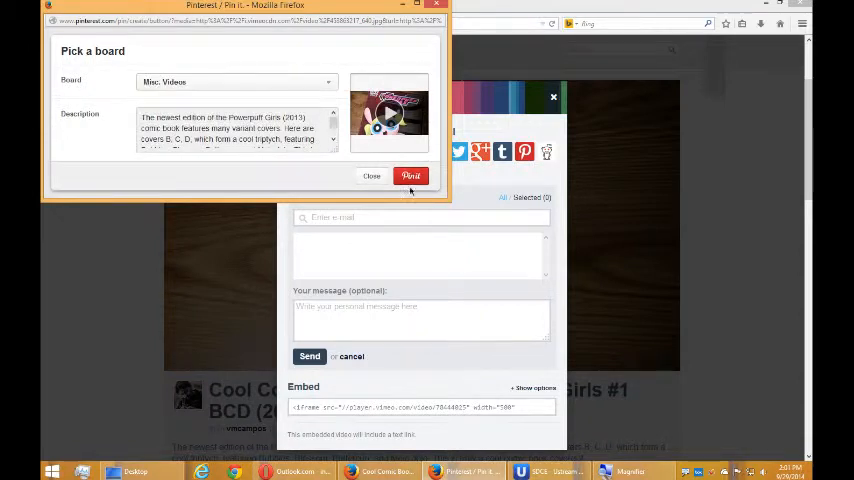
Pin the Powerpuff Girls video to Misc. Videos and close the confirmation.
click(410, 176)
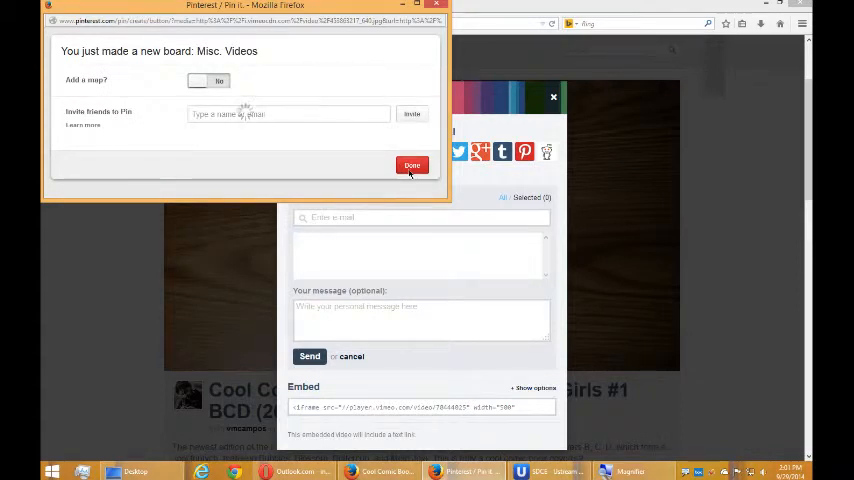
click(412, 164)
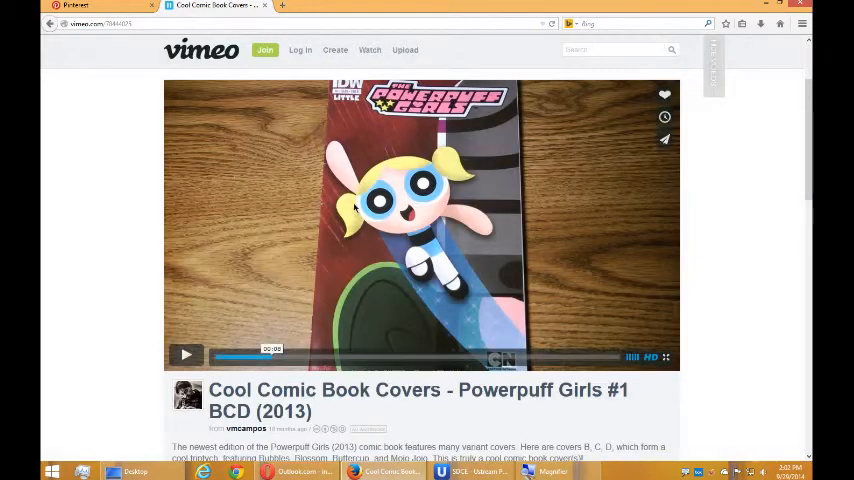
Return to Victor's Bakery's Pinterest boards showing the new Misc. Videos board.
click(76, 6)
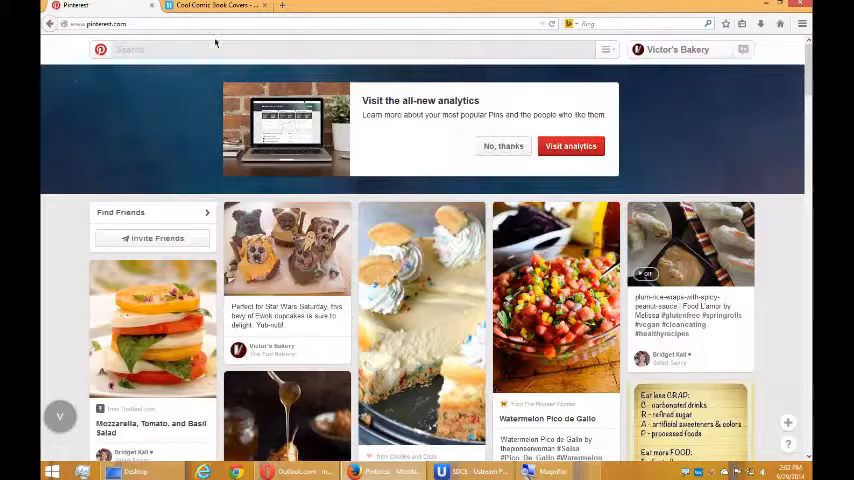
click(678, 48)
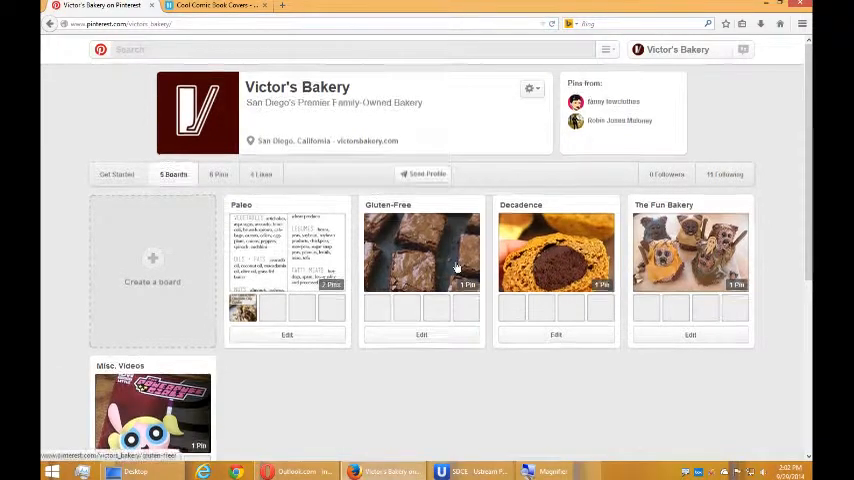
scroll(down, 3)
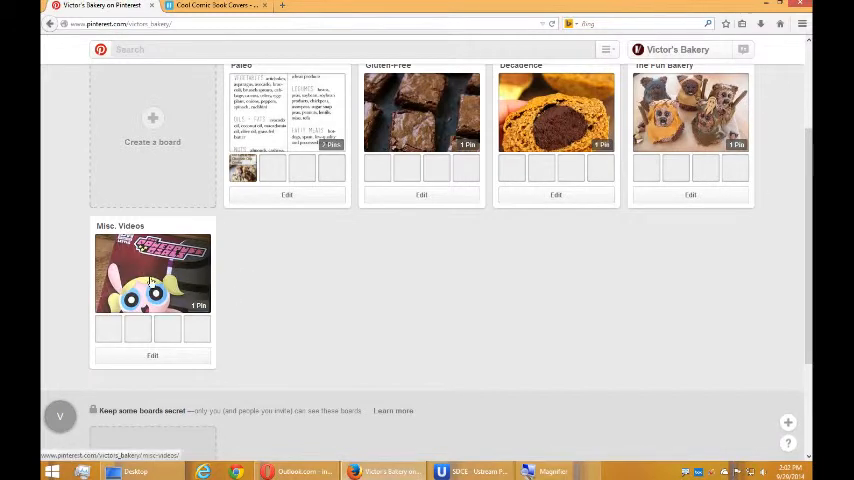
scroll(up, 3)
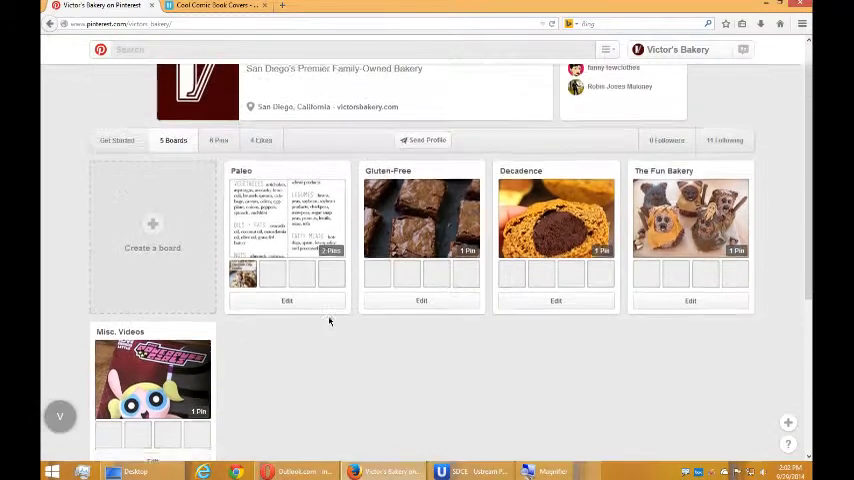
scroll(up, 3)
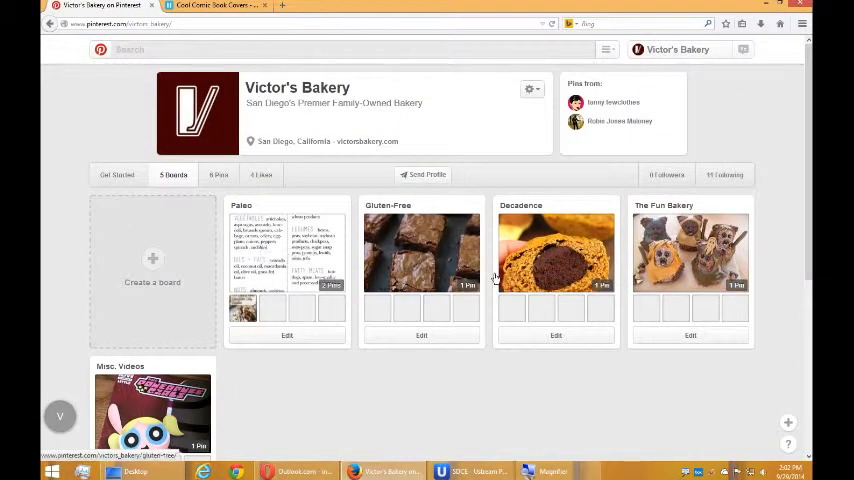
mouse_move(748, 152)
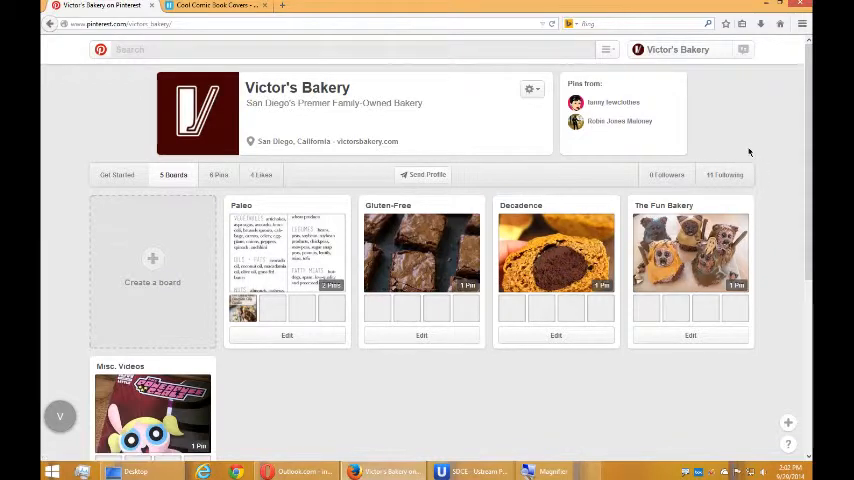